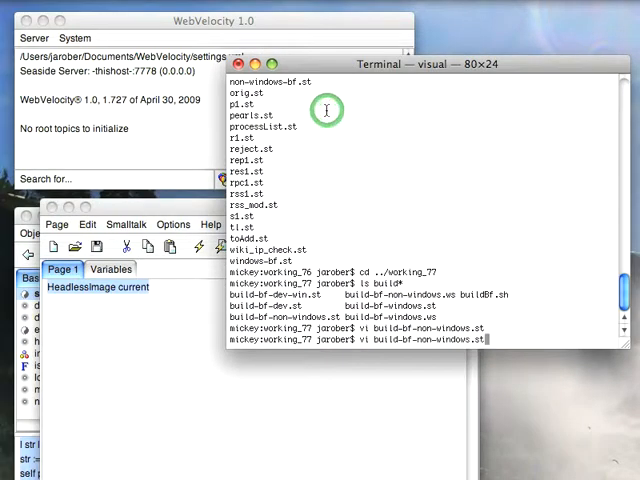
Step: Review build-bf-non-windows.st in vim, then quit the editor and close Terminal
{"action": "key", "text": "Return"}
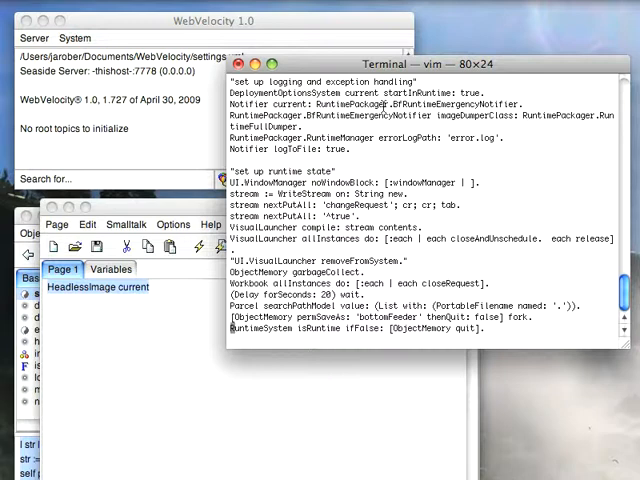
{"action": "type", "text": ":a"}
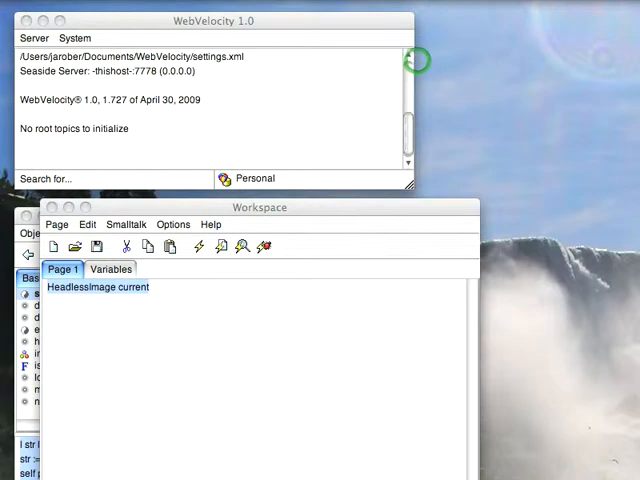
{"action": "mouse_move", "coordinate": [156, 216]}
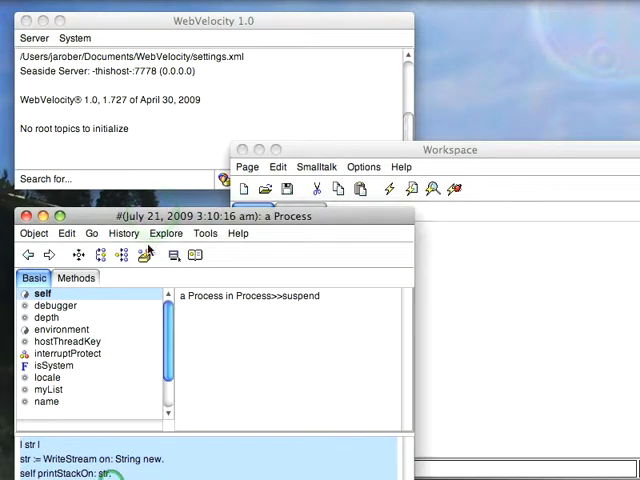
Step: Select the WriteStream/printStackOn: snippet in the suspended Process inspector
{"action": "left_click_drag", "start_coordinate": [200, 216], "coordinate": [200, 176]}
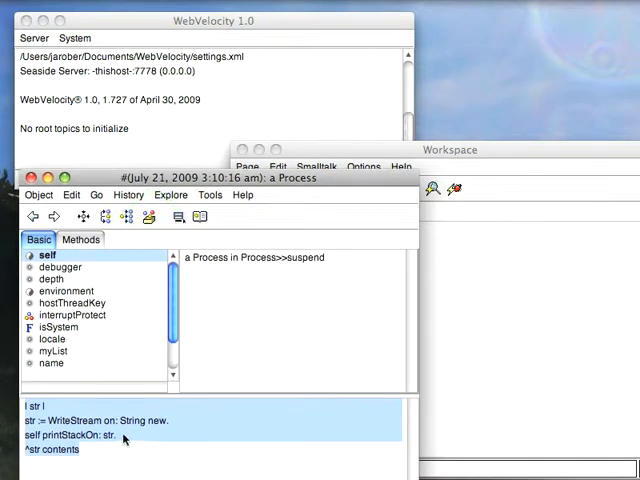
{"action": "mouse_move", "coordinate": [108, 448]}
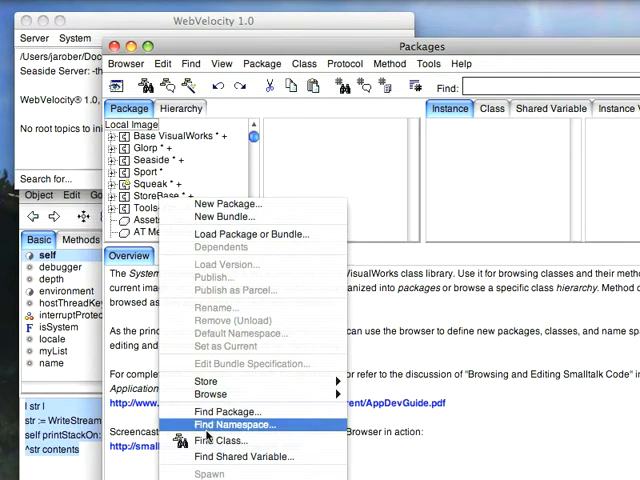
Step: Find the Process class and show dumpStackToFileNamed: in its printing protocol
{"action": "left_click", "coordinate": [222, 440]}
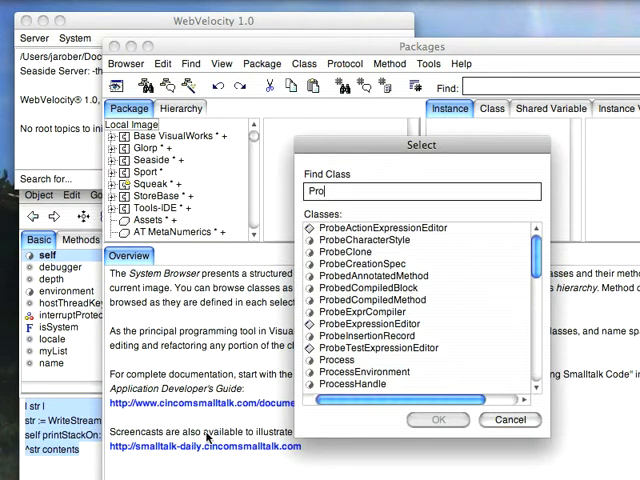
{"action": "left_click", "coordinate": [436, 420]}
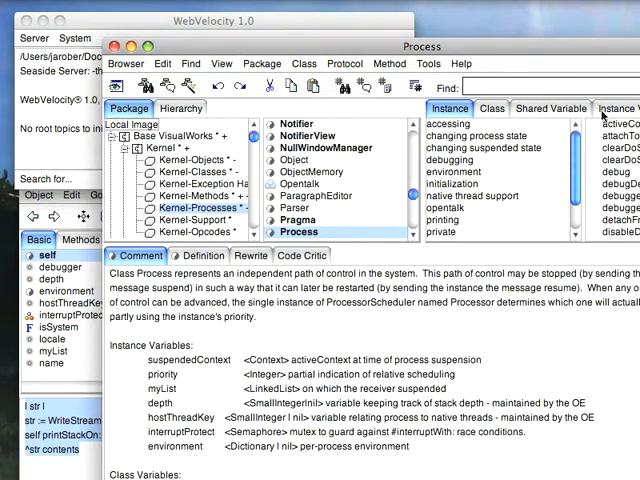
{"action": "left_click", "coordinate": [440, 220]}
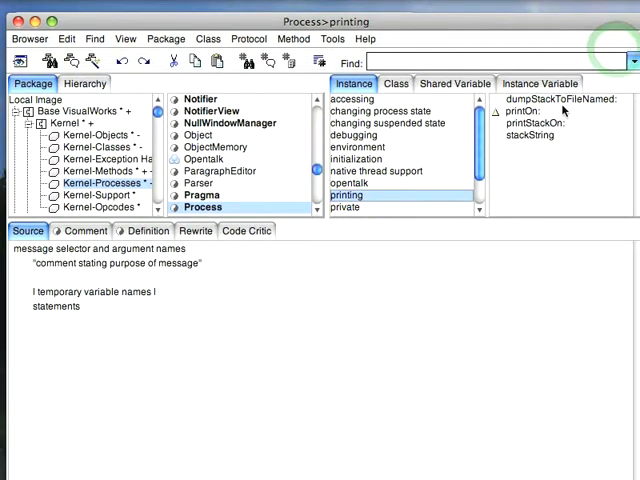
{"action": "left_click", "coordinate": [564, 100]}
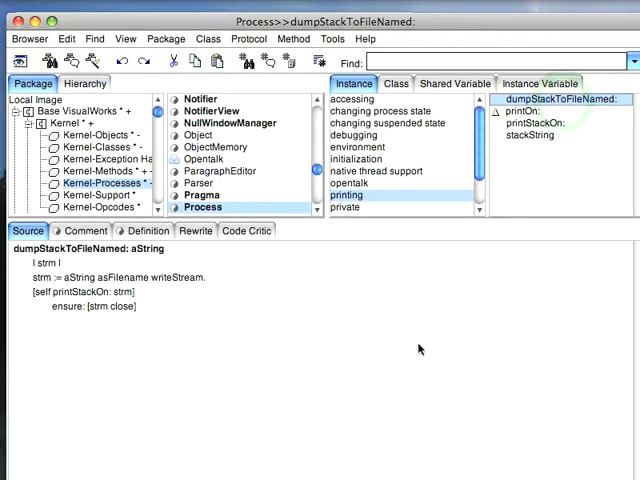